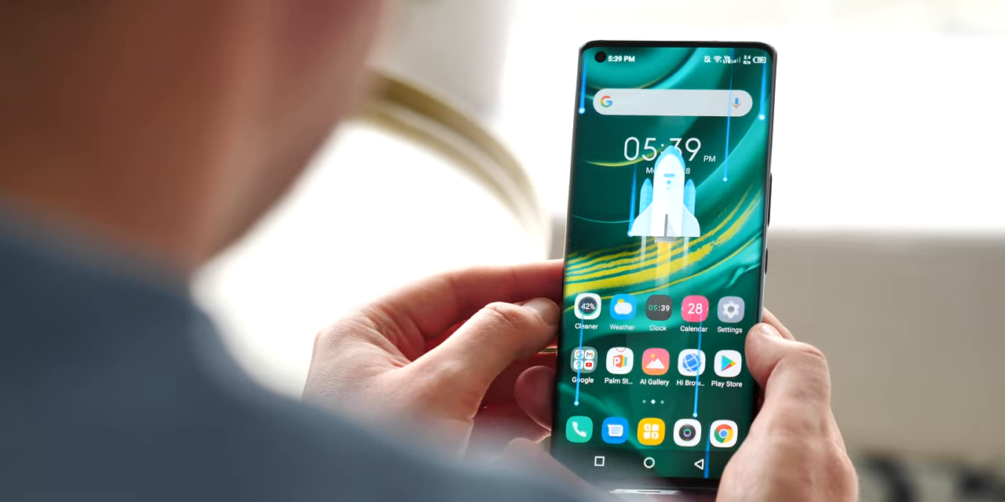
click(585, 311)
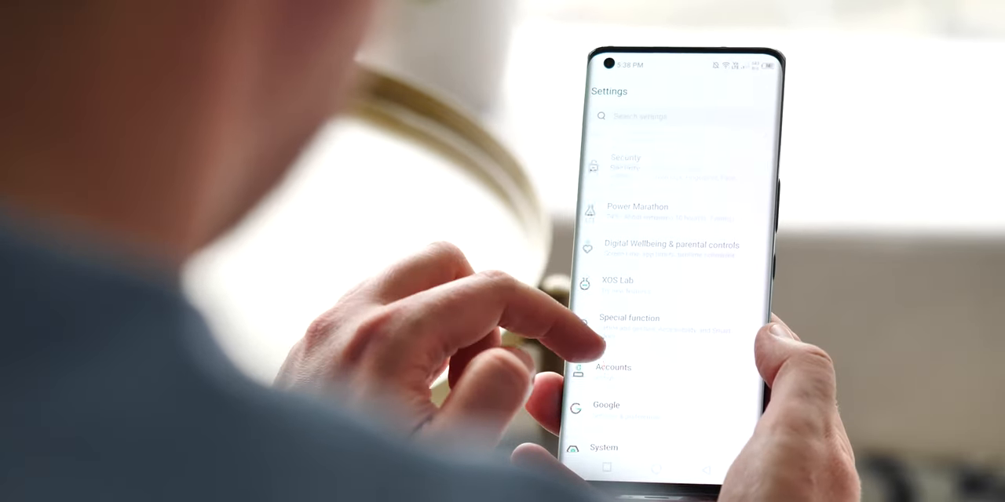
click(637, 207)
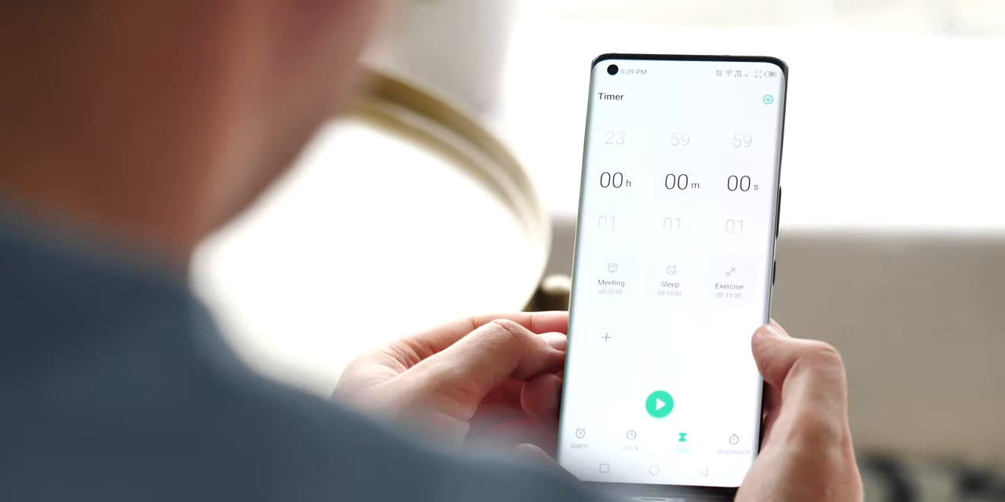
click(578, 440)
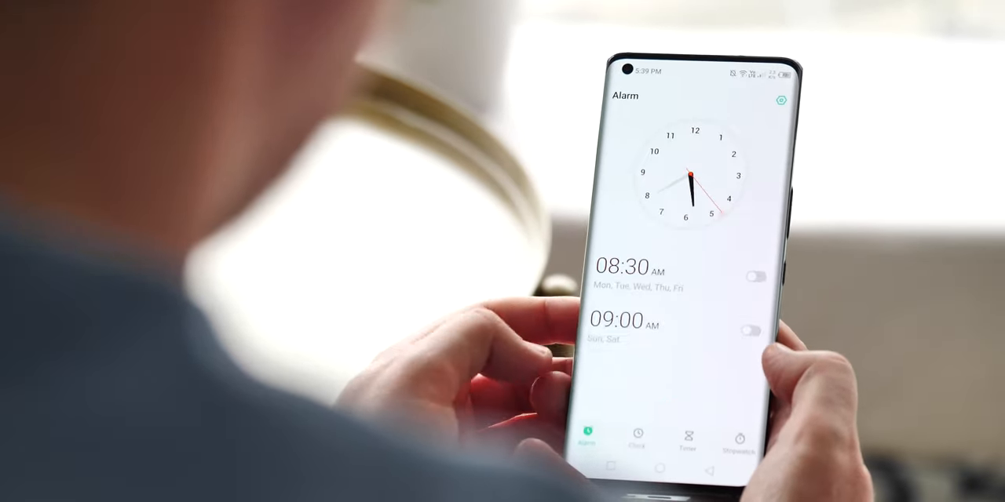